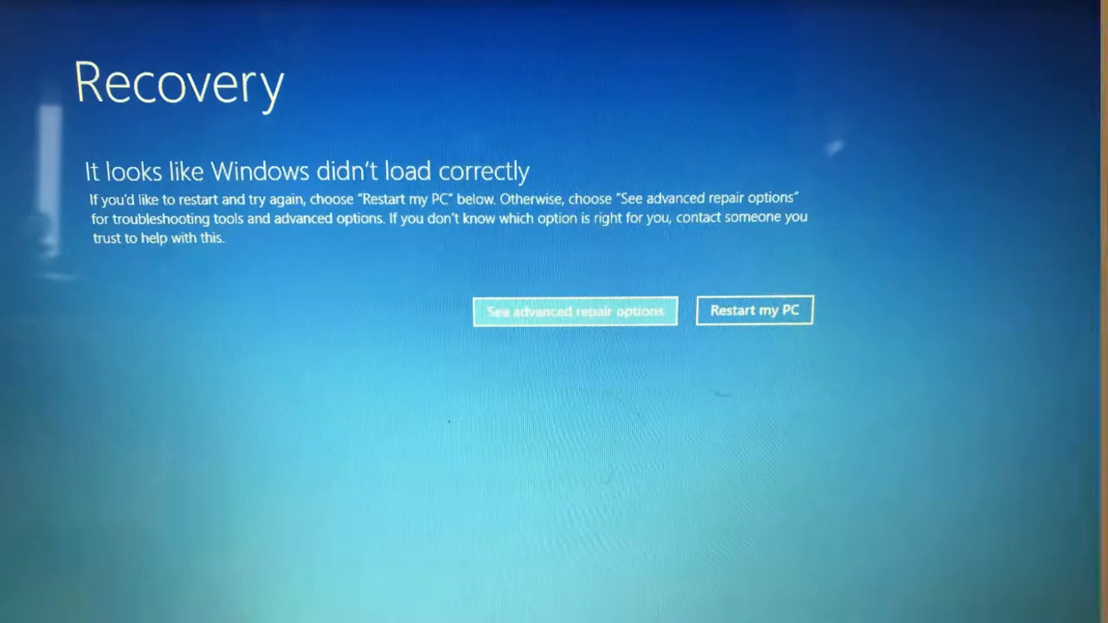
- Choose 'Restart my PC' on the Recovery screen so Windows starts undoing the incomplete updates
{"action": "left_click", "coordinate": [753, 310]}
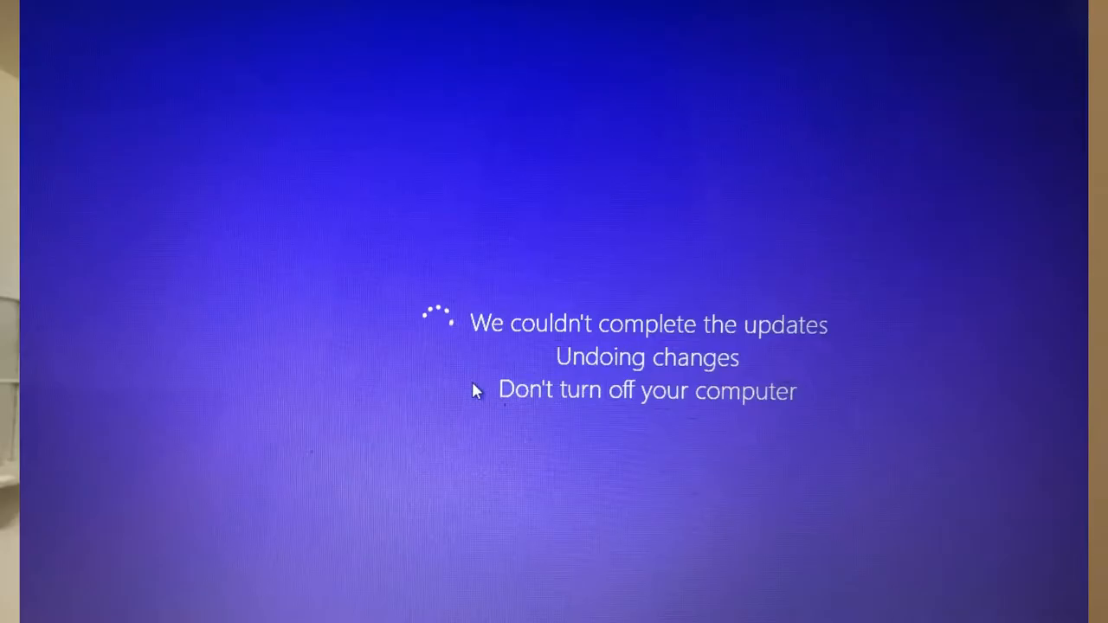